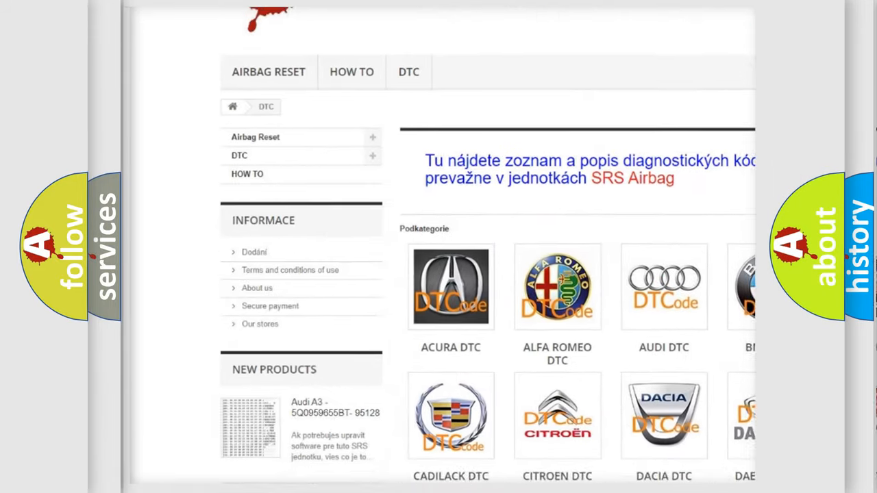
scroll(down, 3)
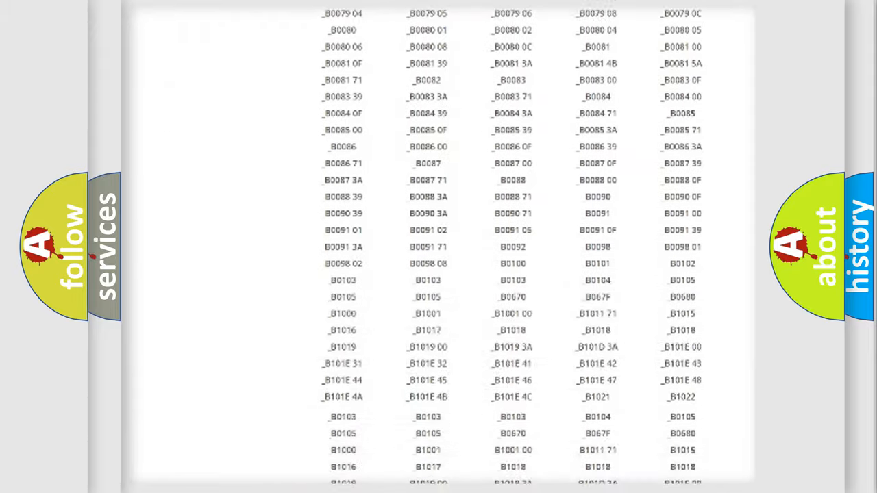
scroll(up, 3)
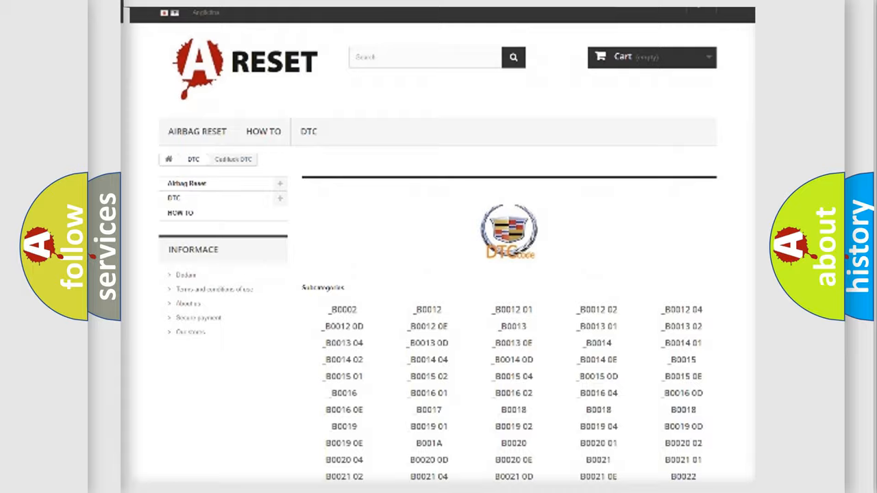